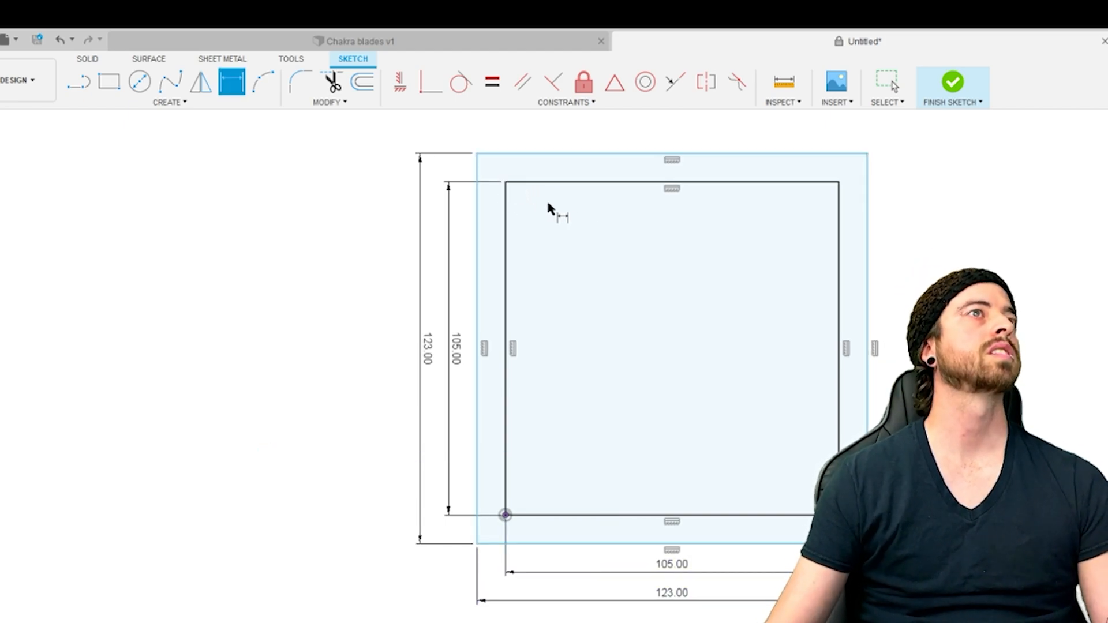
# - Start the Center Diameter Circle tool for the corner mounting holes
pyautogui.click(139, 81)
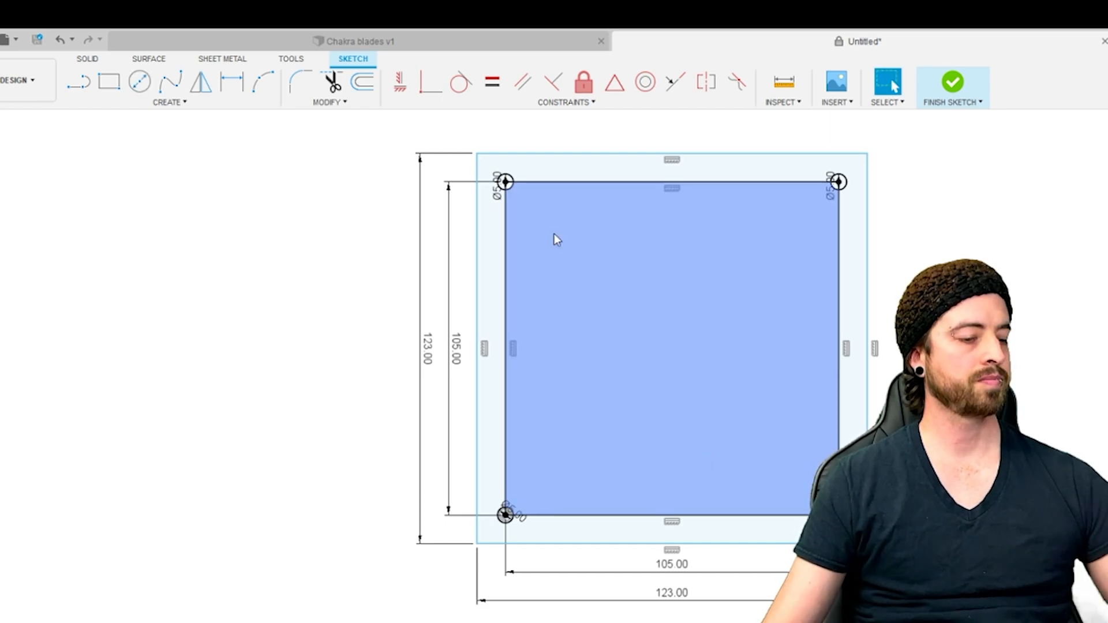
pyautogui.moveTo(573, 383)
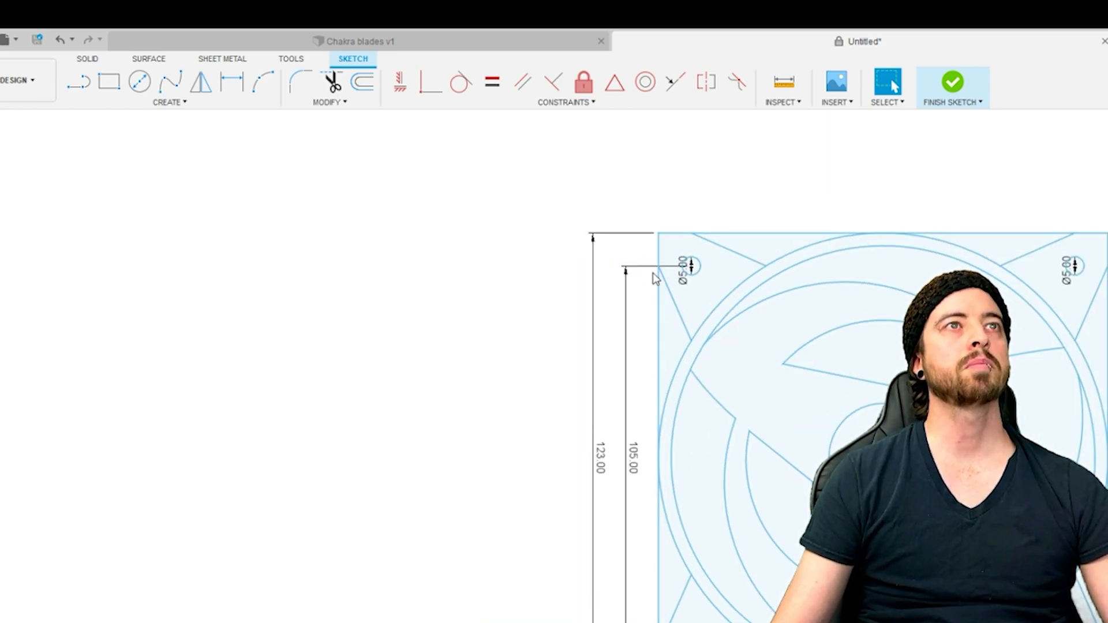
# - Trim the overlapping segments between the rings and blades into clean profiles
pyautogui.click(331, 82)
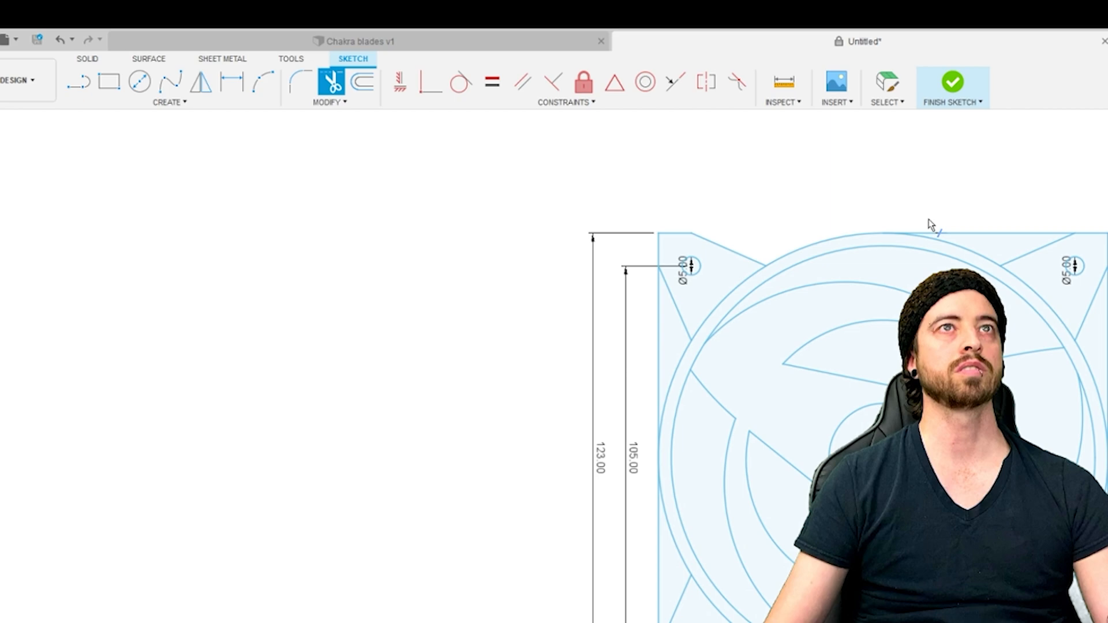
pyautogui.click(953, 81)
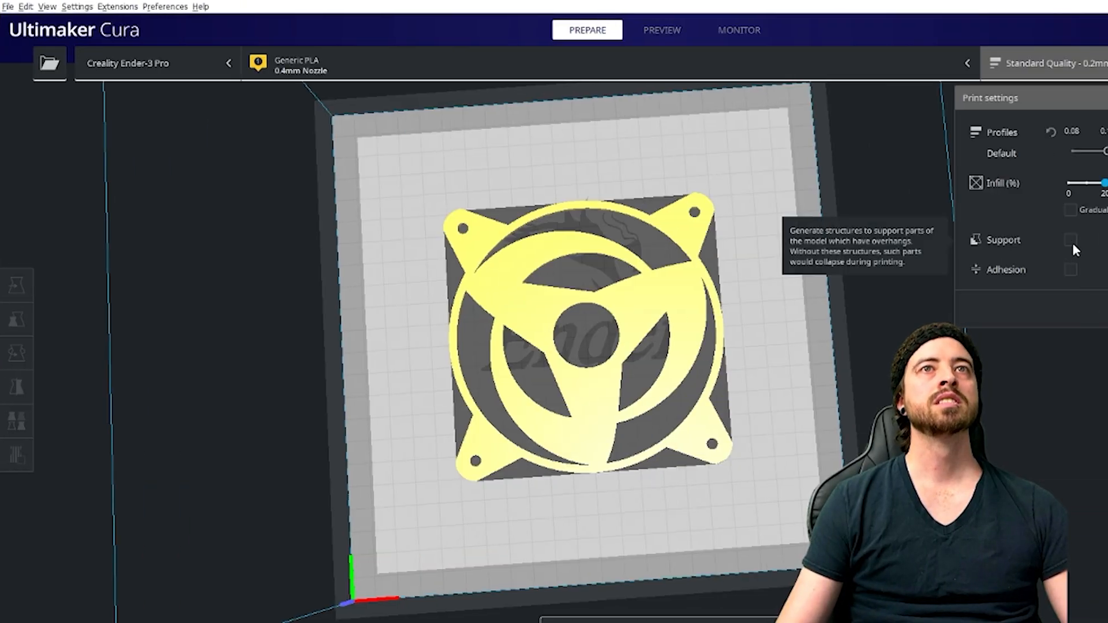
pyautogui.moveTo(269, 471)
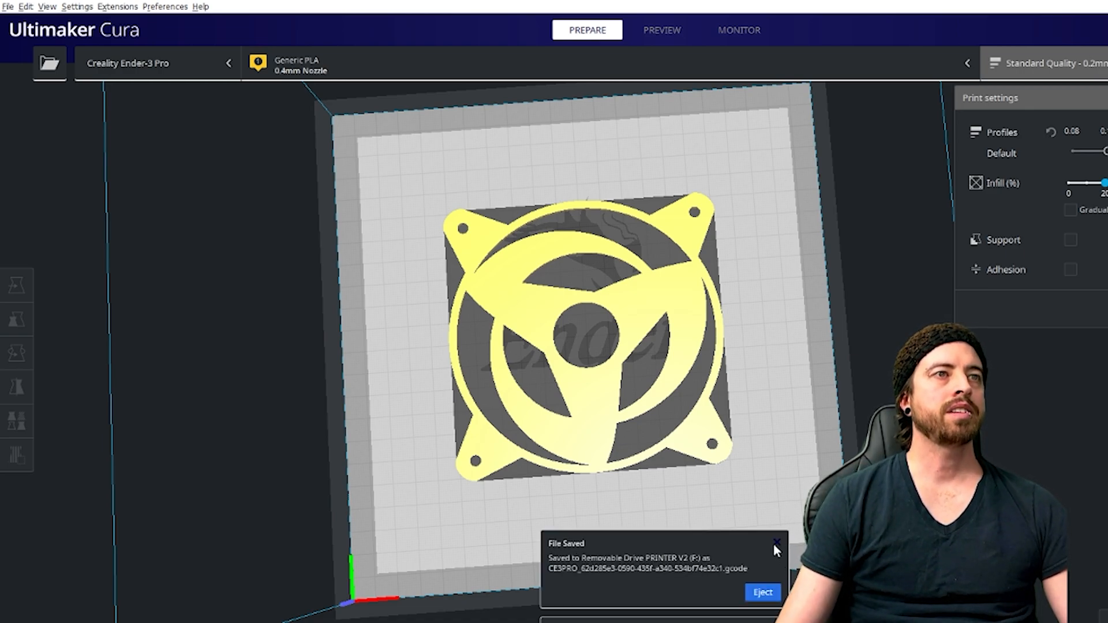
# - Dismiss the File Saved notification after writing G-code to the removable drive
pyautogui.click(776, 542)
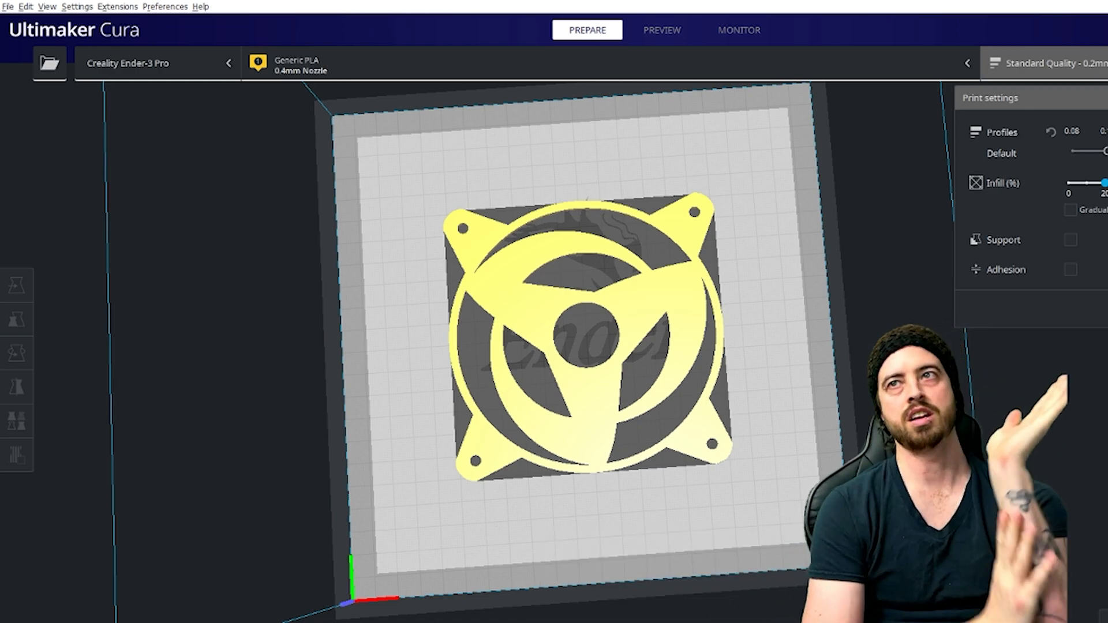